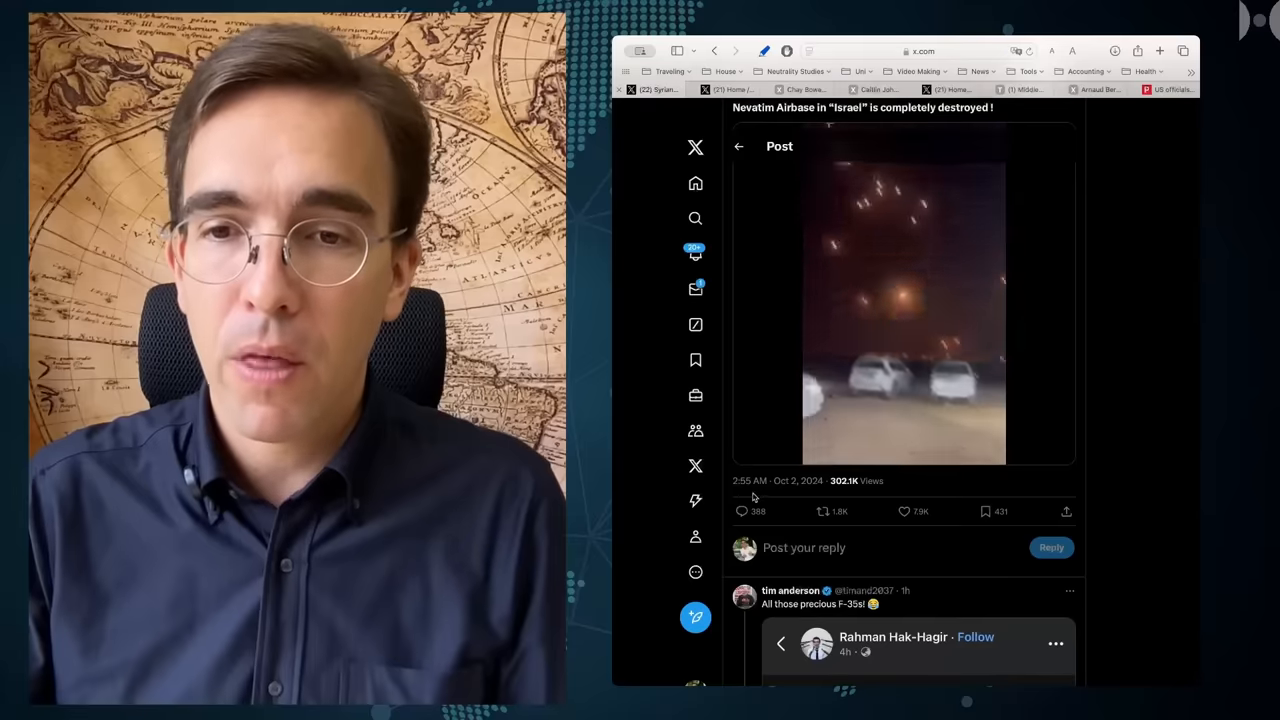
Step: Play the Nevatim airbase strike video, then switch to the post linking the Politico article
{"action": "left_click", "coordinate": [904, 290]}
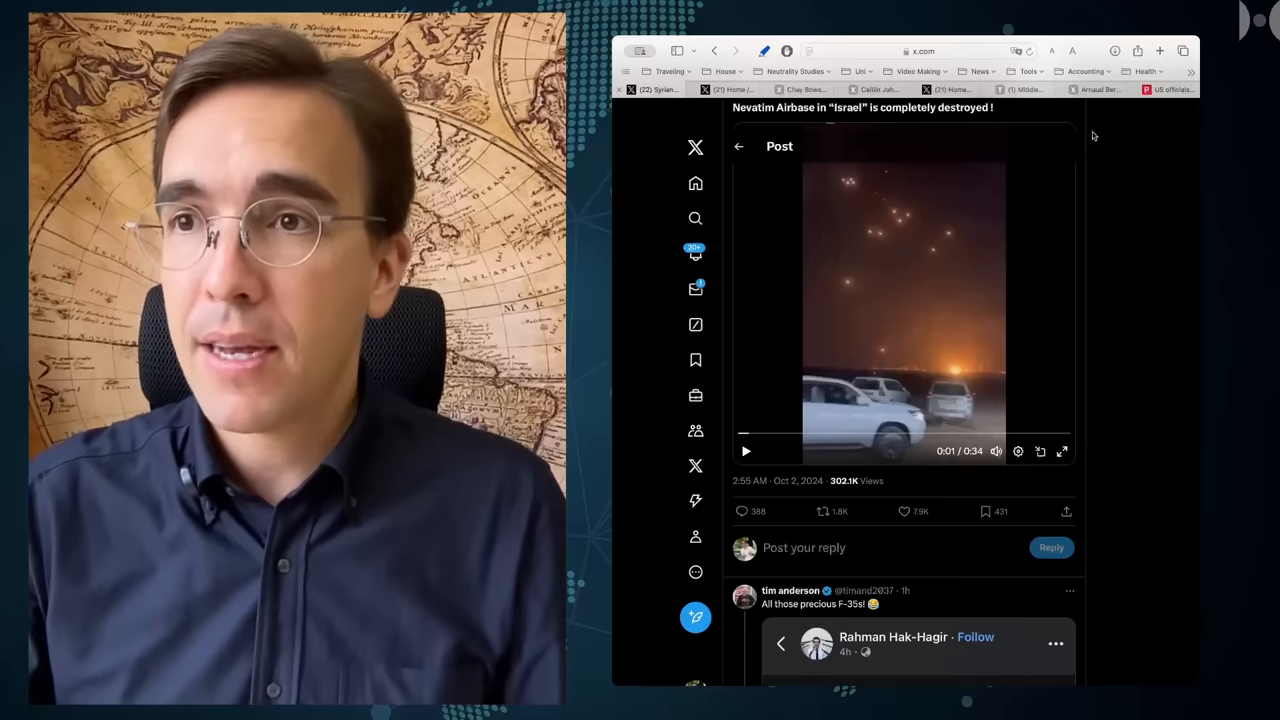
{"action": "left_click", "coordinate": [1098, 88]}
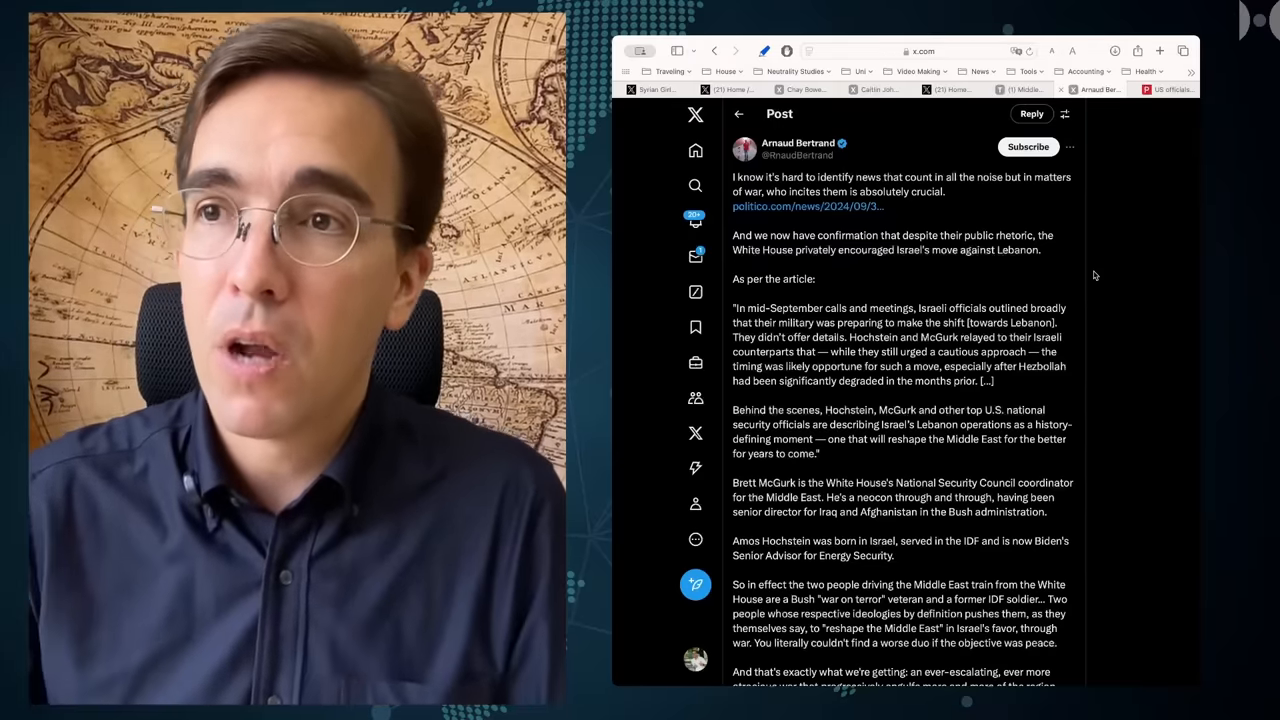
Step: Read the Politico article on US officials quietly backing Israel's push against Hezbollah
{"action": "left_click", "coordinate": [808, 206]}
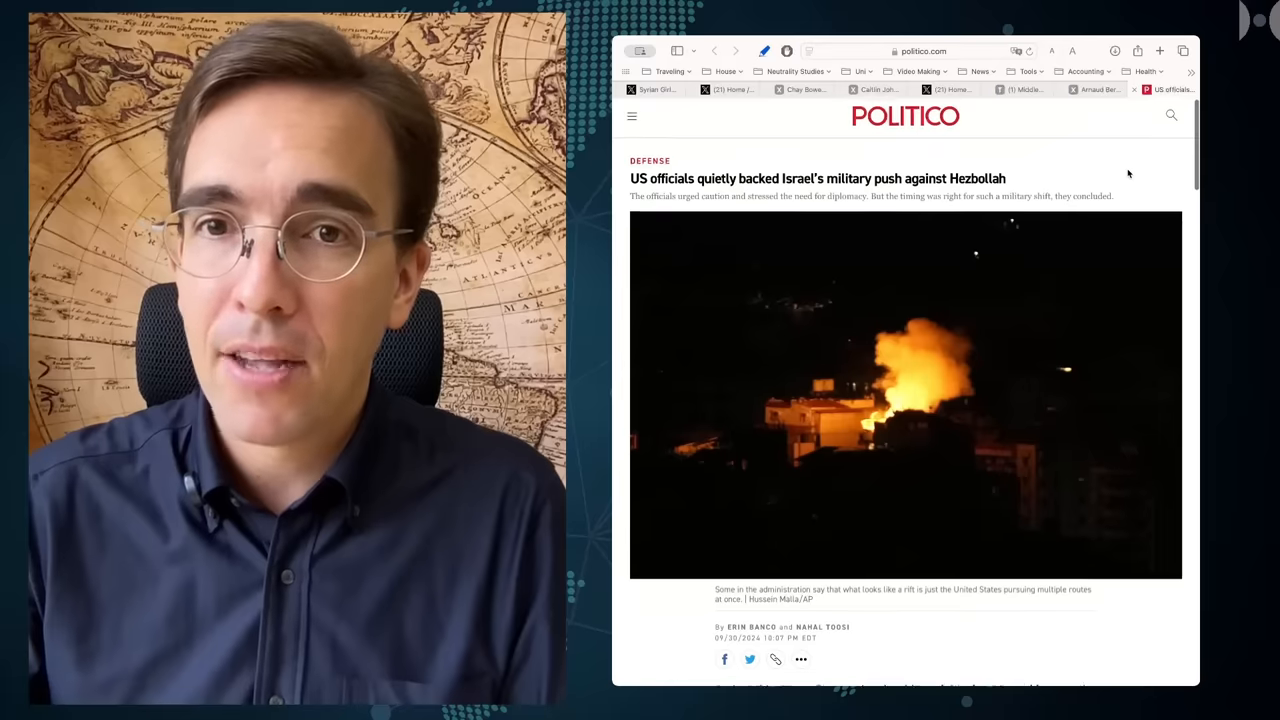
{"action": "scroll", "scroll_direction": "down", "scroll_amount": 3}
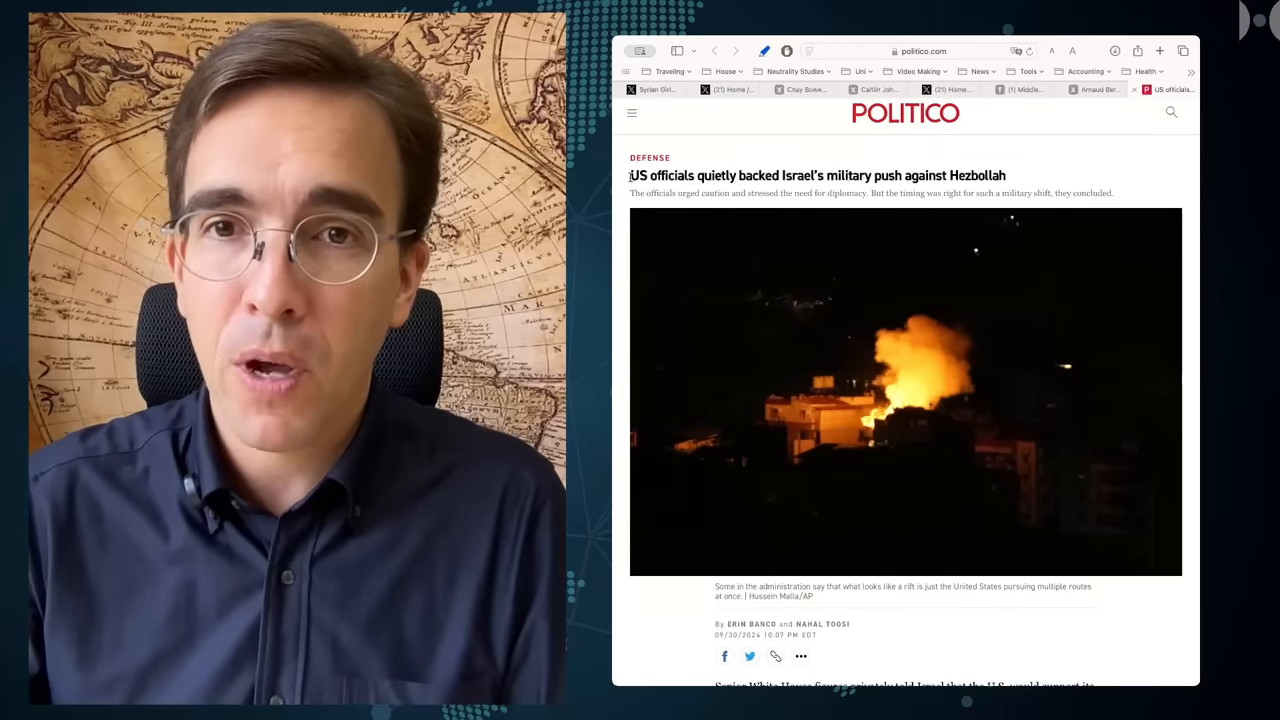
{"action": "left_click_drag", "start_coordinate": [632, 176], "coordinate": [872, 176]}
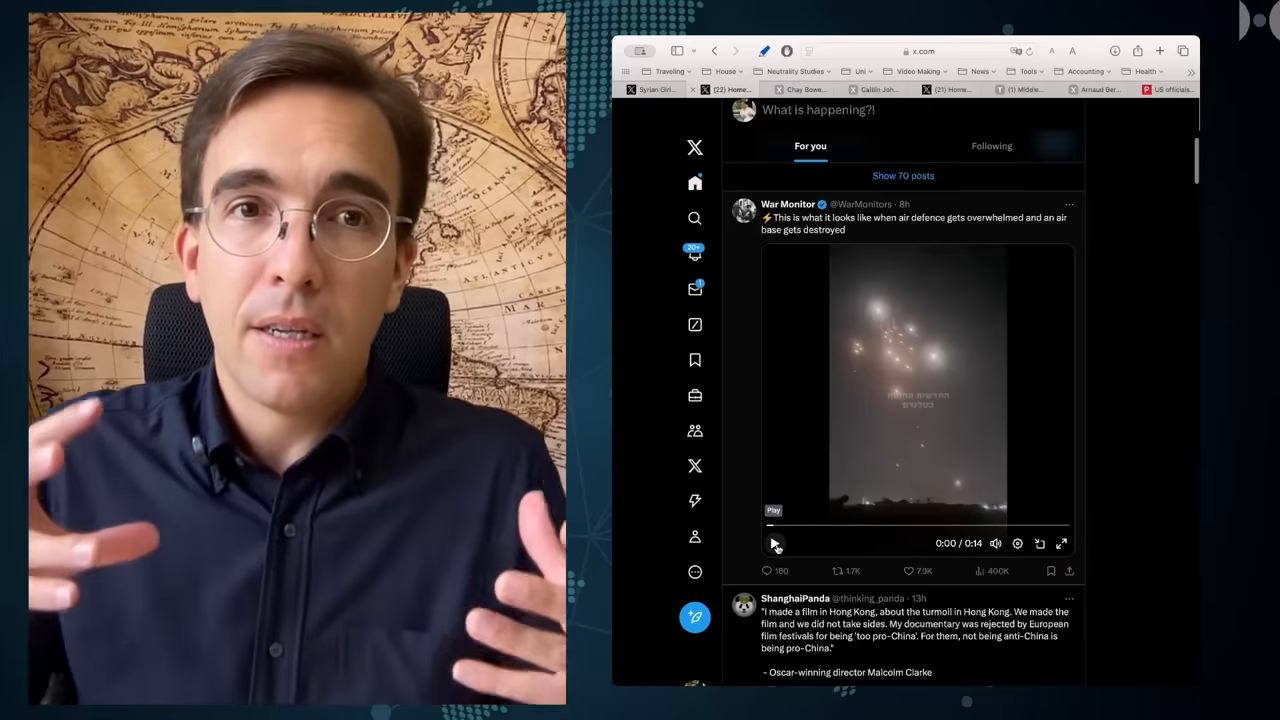
Step: Play the War Monitor overwhelmed air defence video in the feed
{"action": "left_click", "coordinate": [776, 544]}
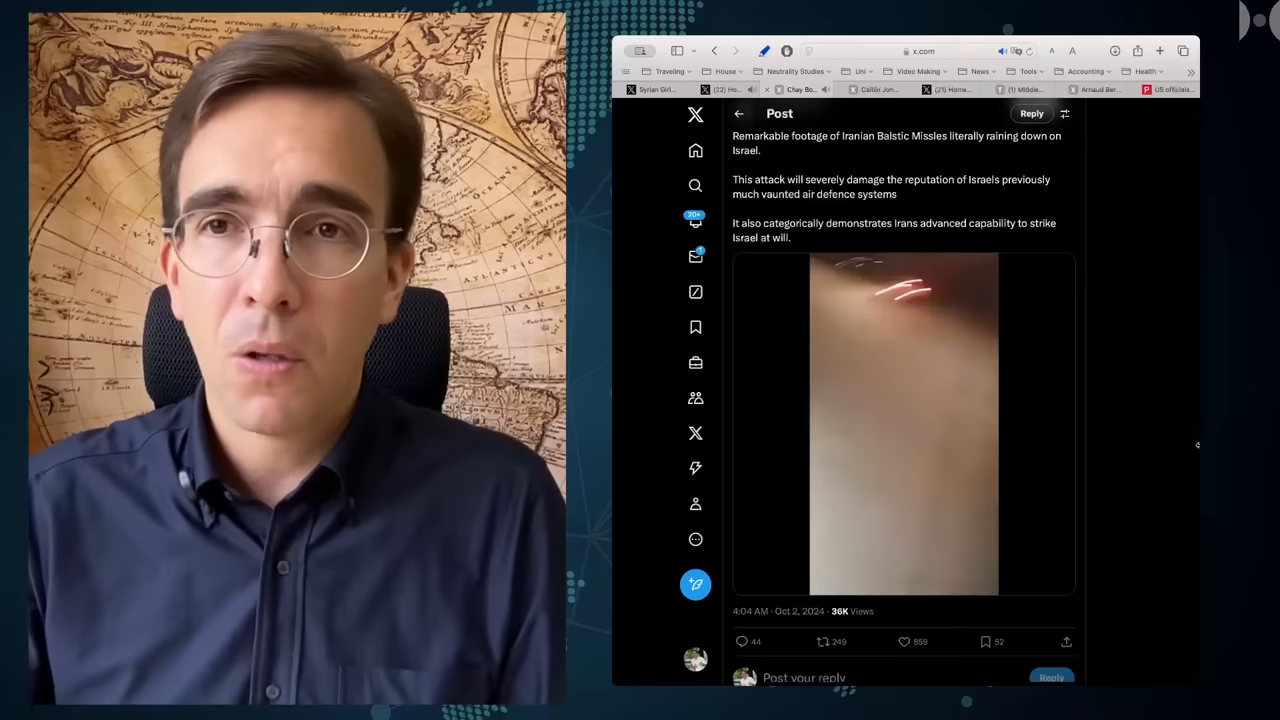
{"action": "left_click", "coordinate": [876, 88]}
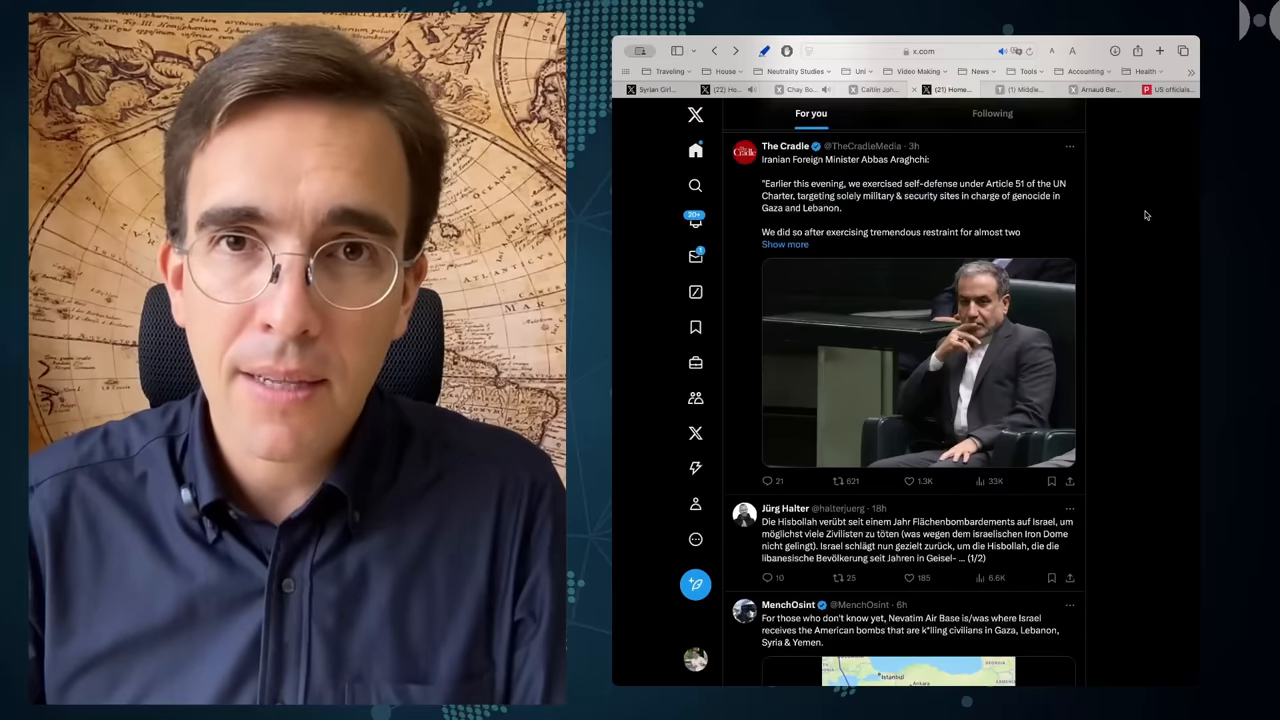
{"action": "mouse_move", "coordinate": [1132, 220]}
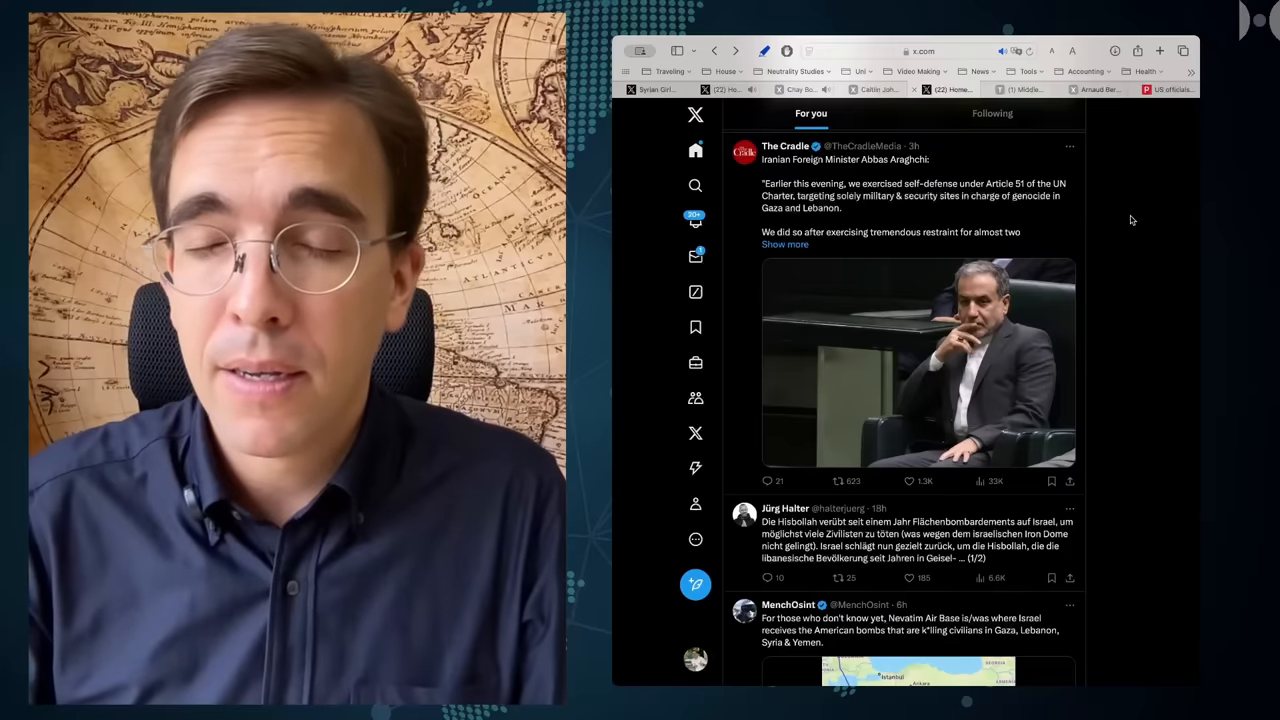
Step: Switch to the Guardian live blog reporting Araghchi's 'Our action is concluded' statement
{"action": "left_click", "coordinate": [1020, 88]}
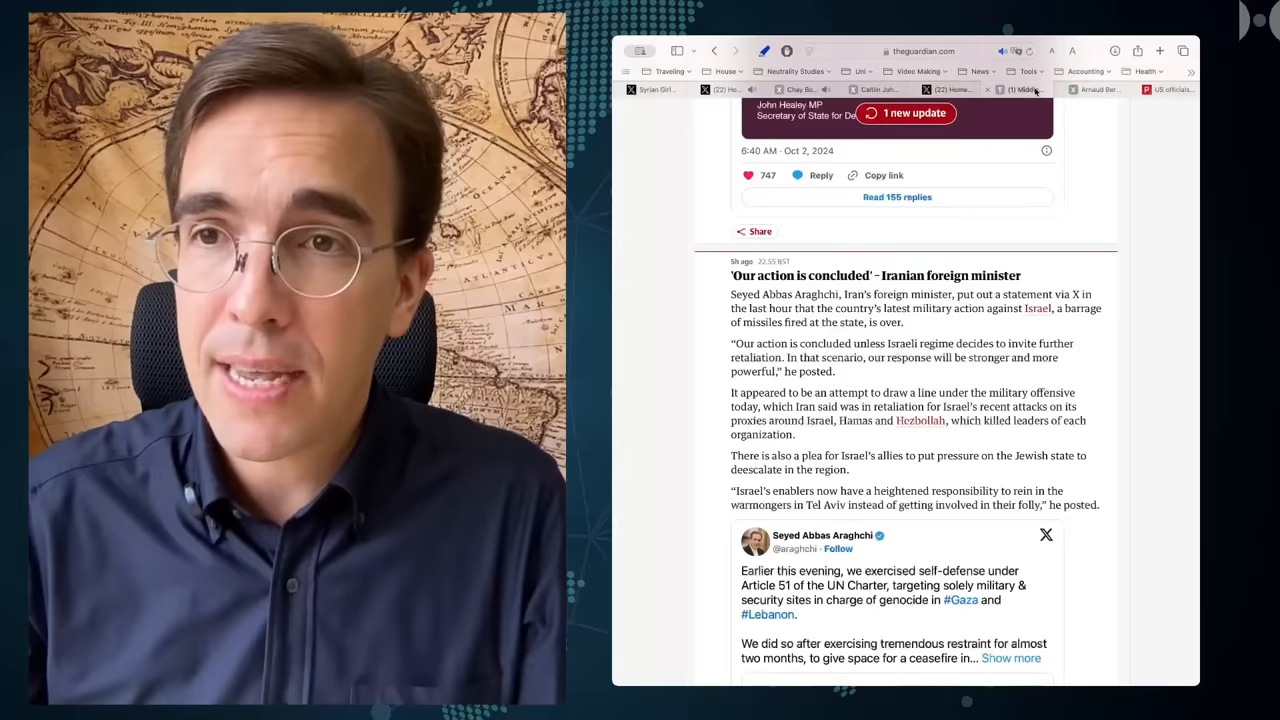
{"action": "scroll", "scroll_direction": "down", "scroll_amount": 3}
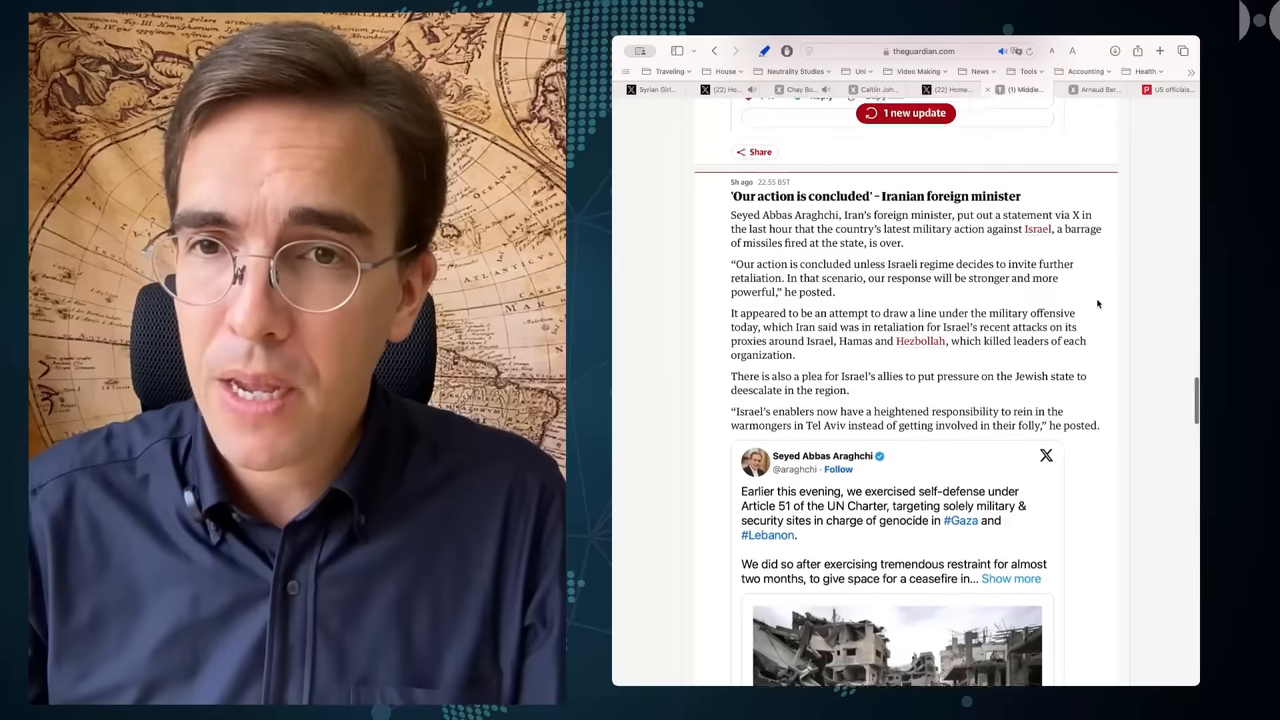
{"action": "scroll", "scroll_direction": "up", "scroll_amount": 3}
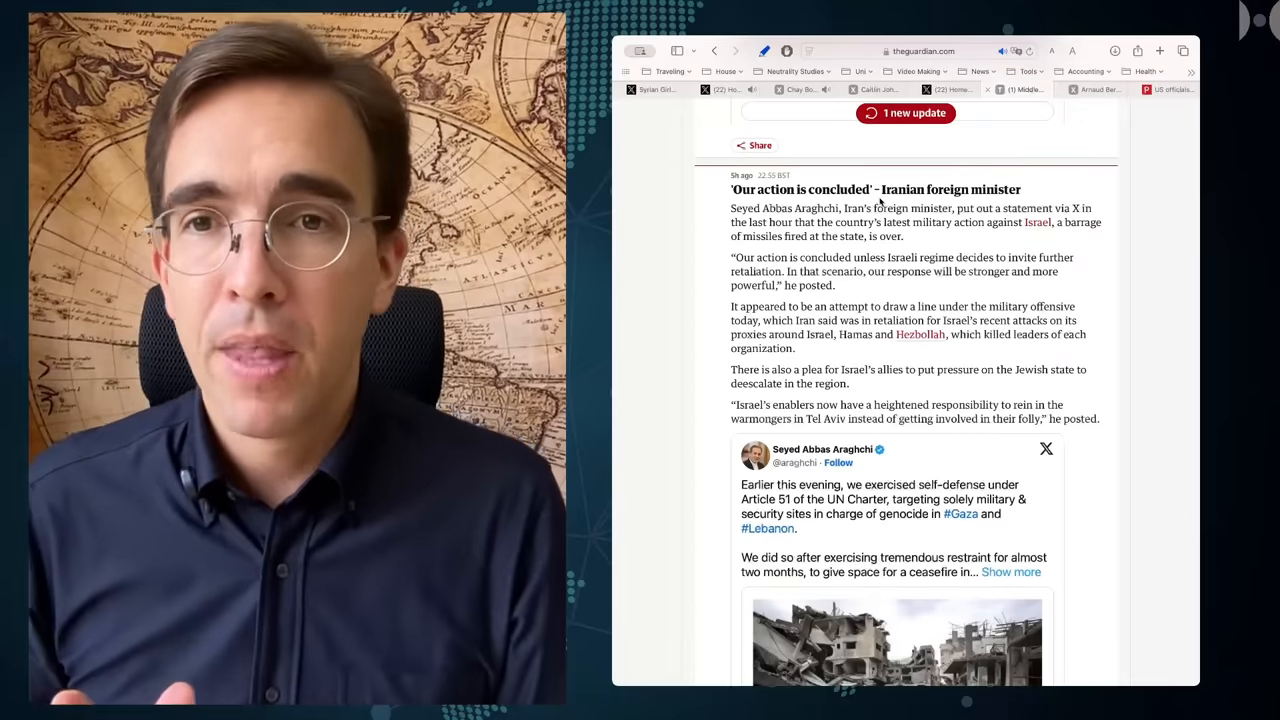
{"action": "scroll", "scroll_direction": "up", "scroll_amount": 3}
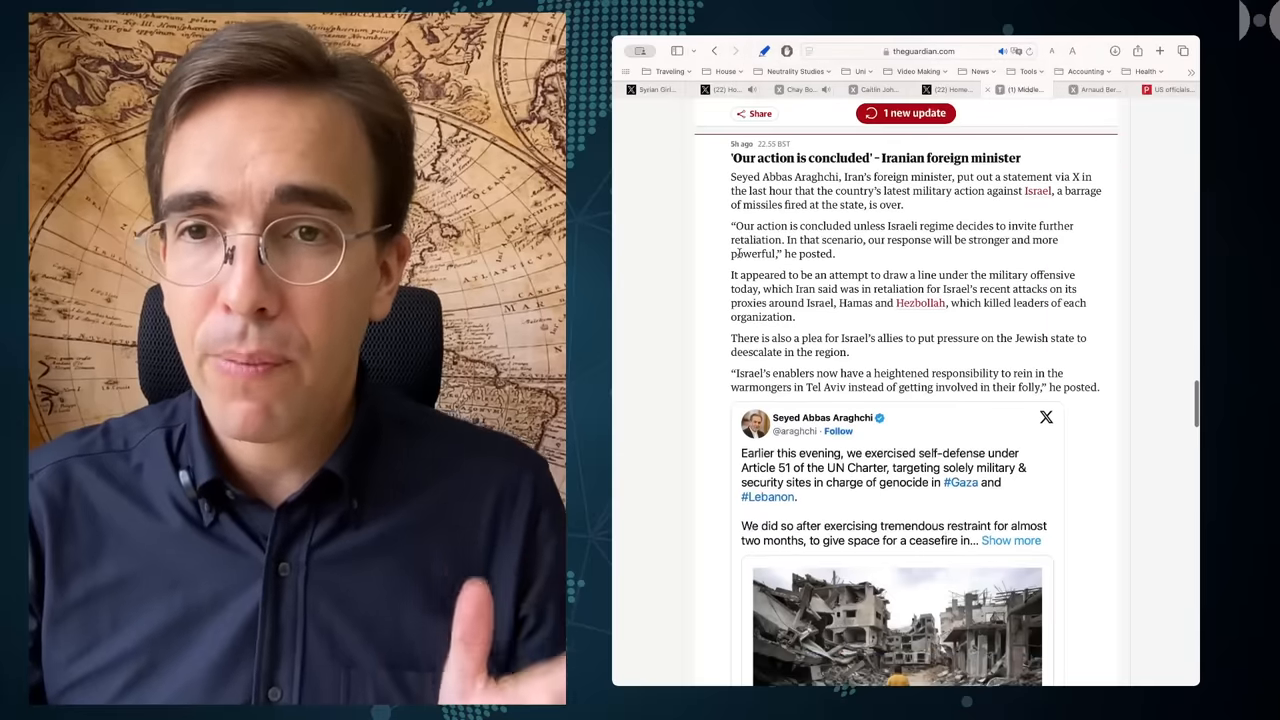
{"action": "scroll", "scroll_direction": "down", "scroll_amount": 3}
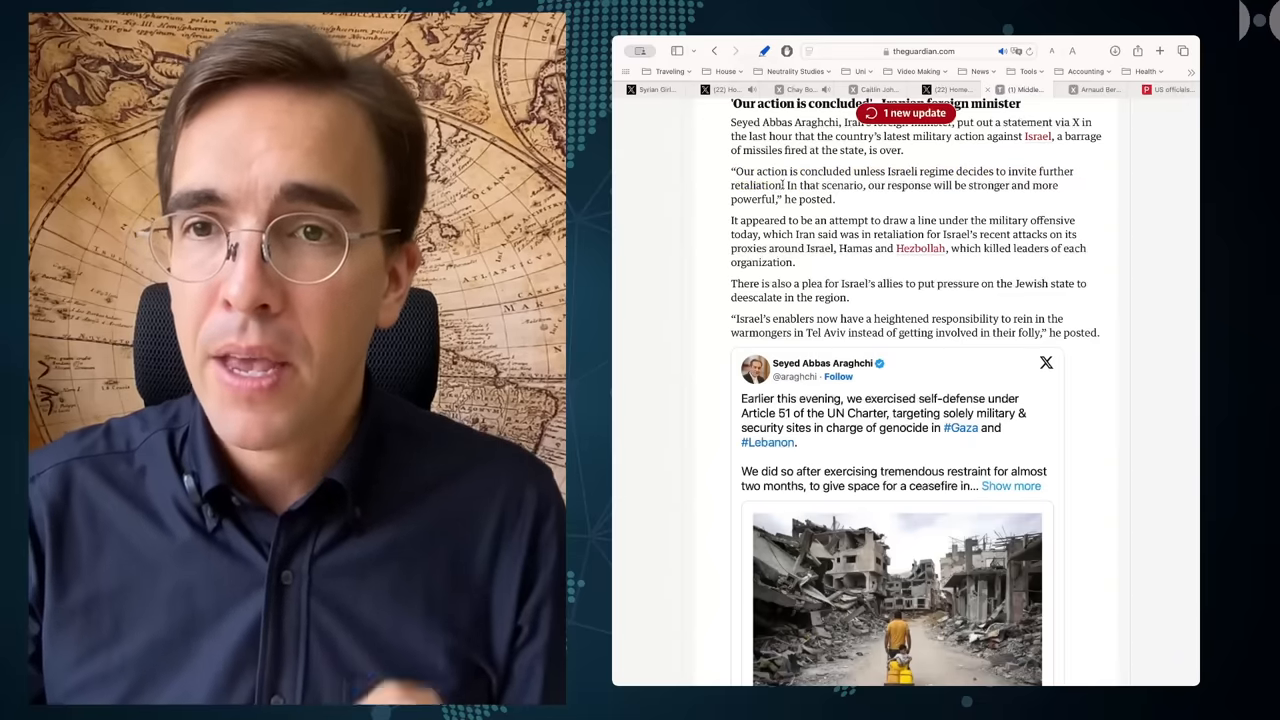
Step: Highlight the 'Israel's enablers now have a heightened responsibility' quote in yellow
{"action": "left_click_drag", "start_coordinate": [784, 184], "coordinate": [878, 184]}
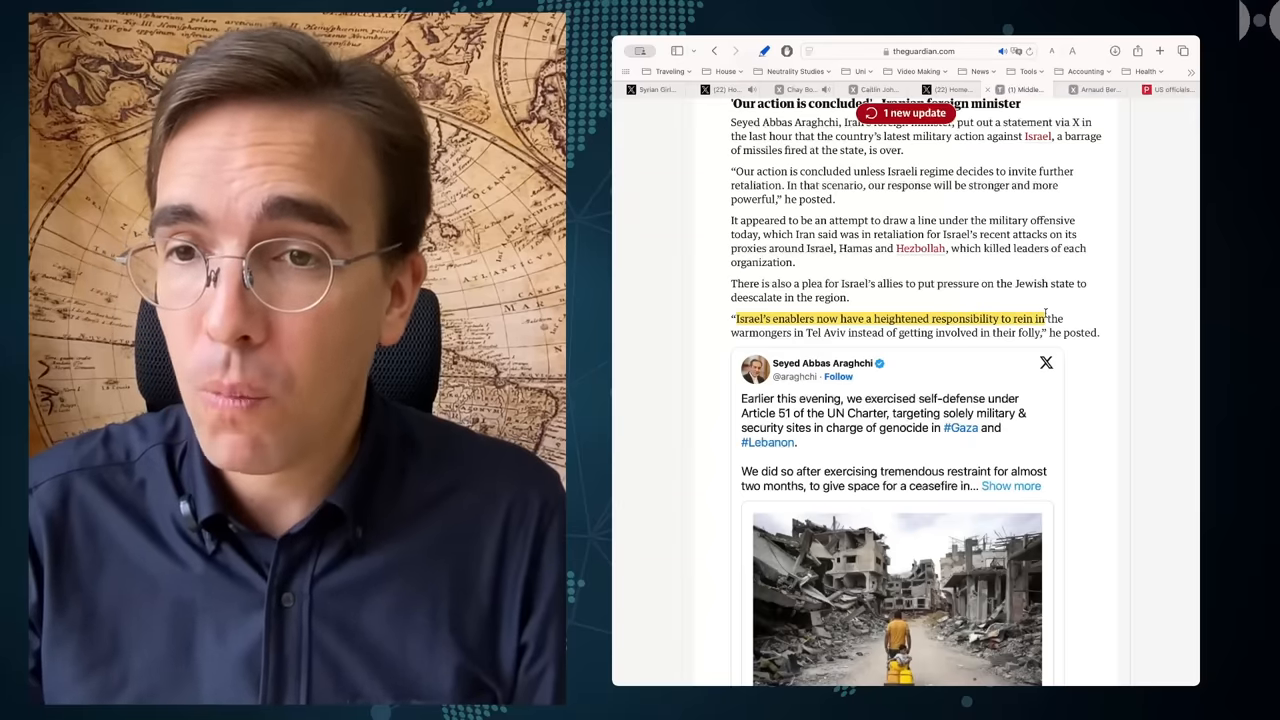
{"action": "left_click_drag", "start_coordinate": [736, 318], "coordinate": [1044, 332]}
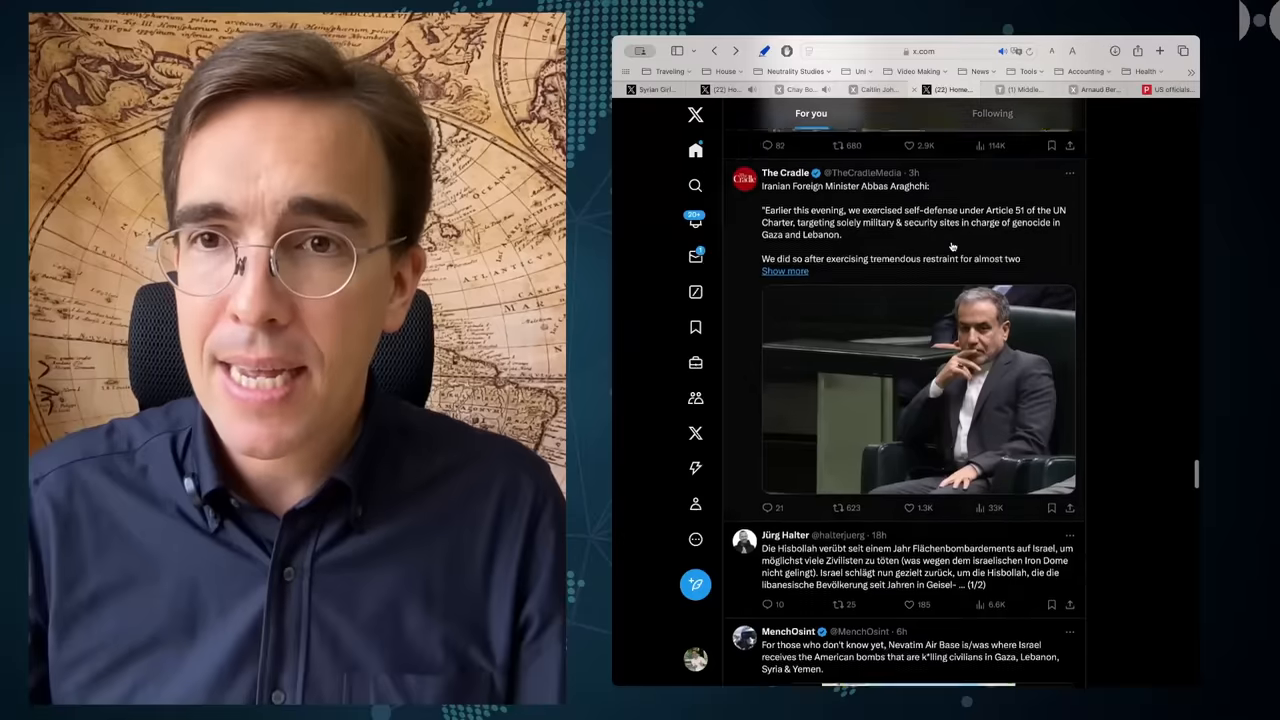
Step: Scroll the Guardian live blog back to its lead missile video and Key events list
{"action": "scroll", "scroll_direction": "down", "scroll_amount": 3}
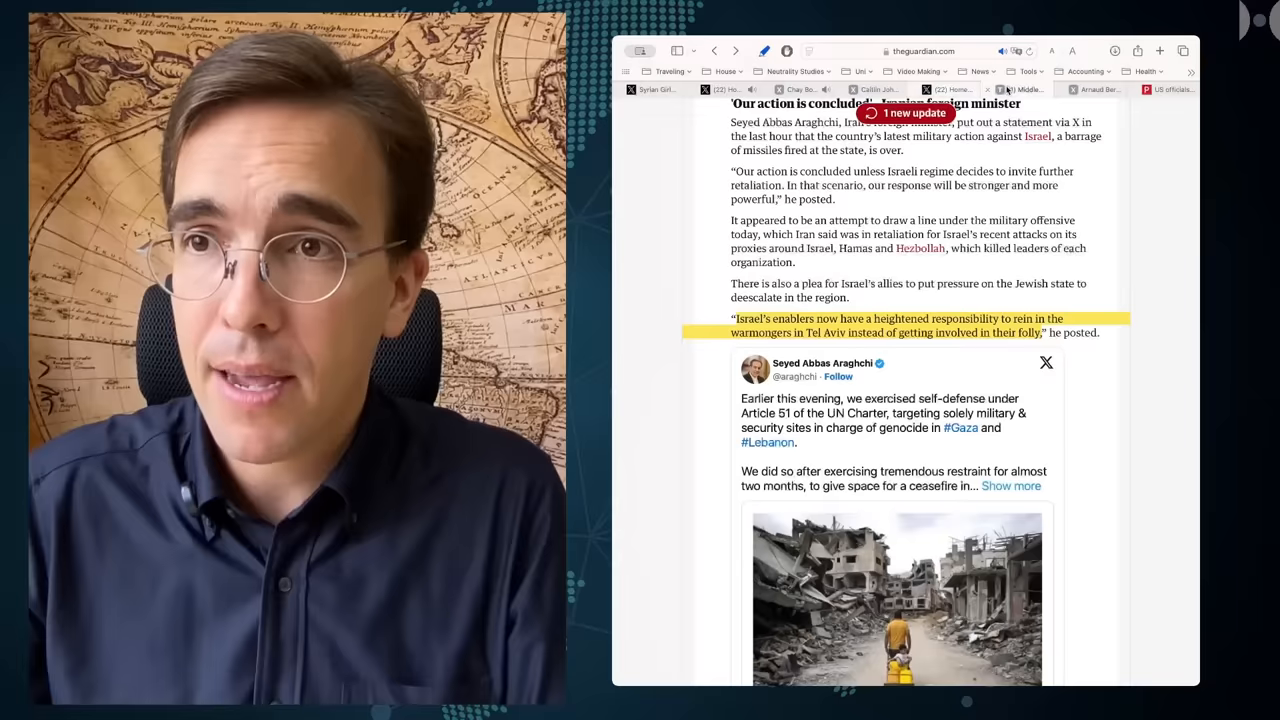
{"action": "scroll", "scroll_direction": "up", "scroll_amount": 3}
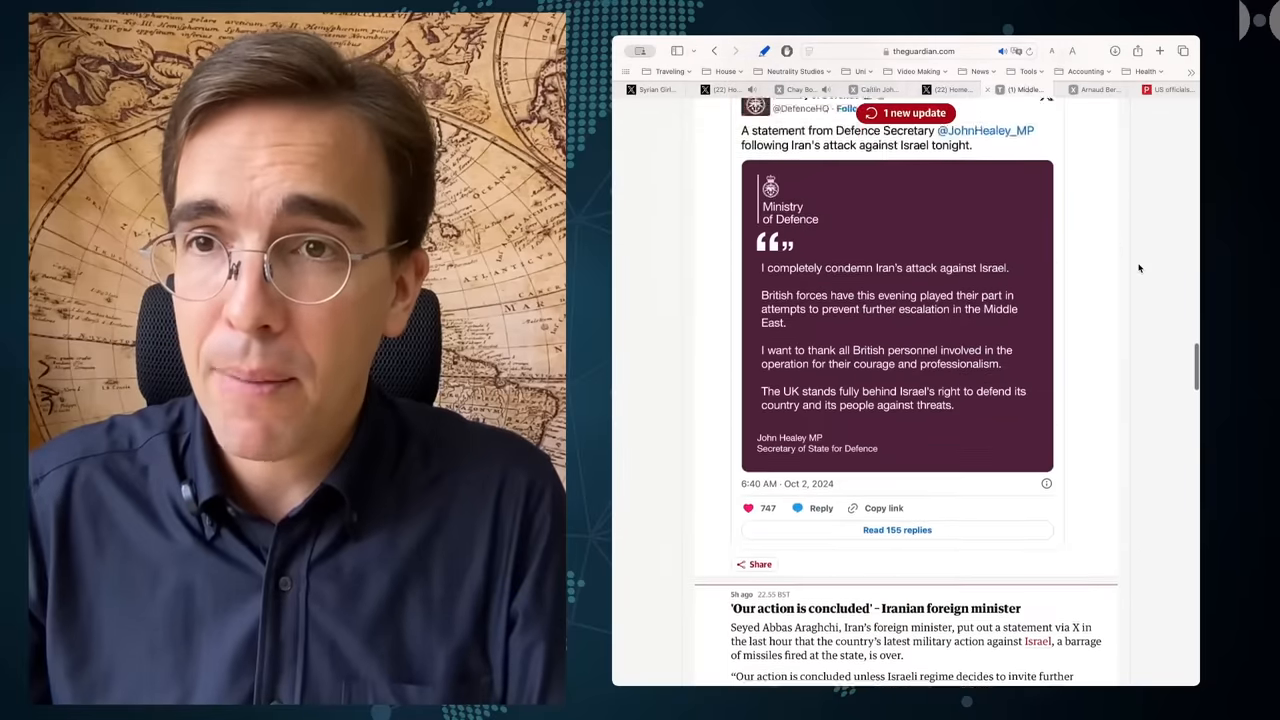
{"action": "scroll", "scroll_direction": "up", "scroll_amount": 3}
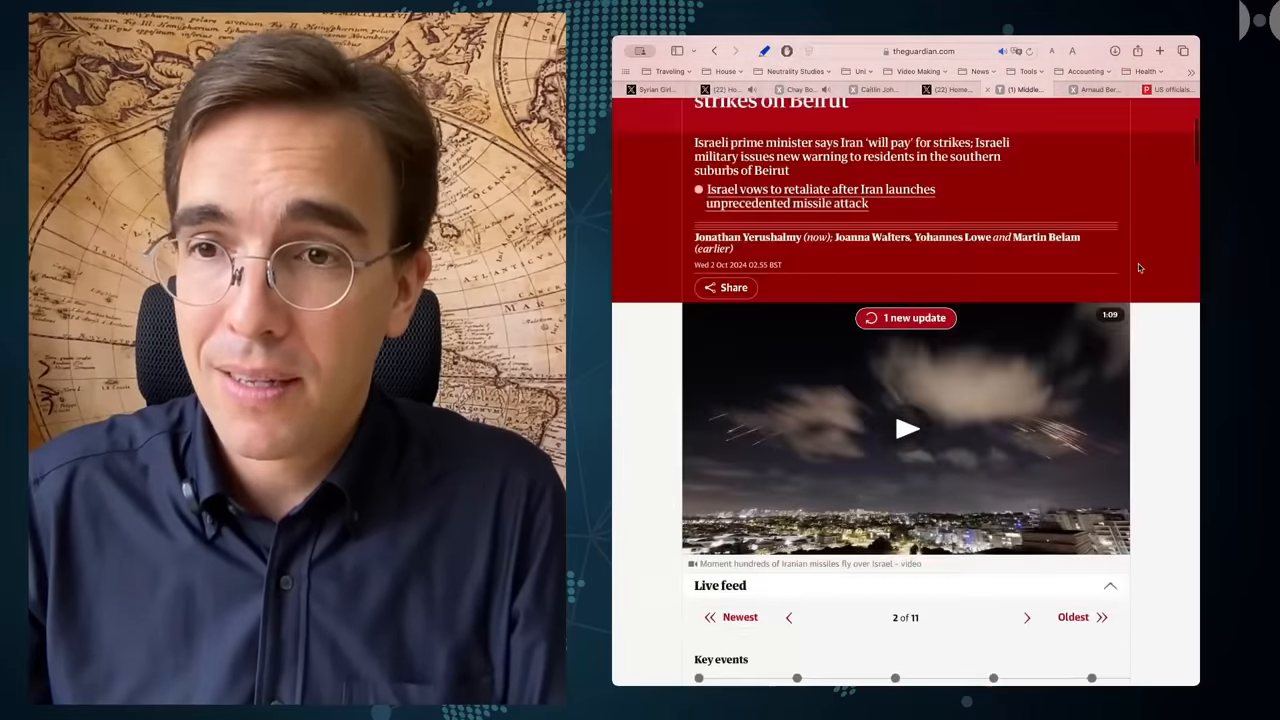
{"action": "scroll", "scroll_direction": "down", "scroll_amount": 3}
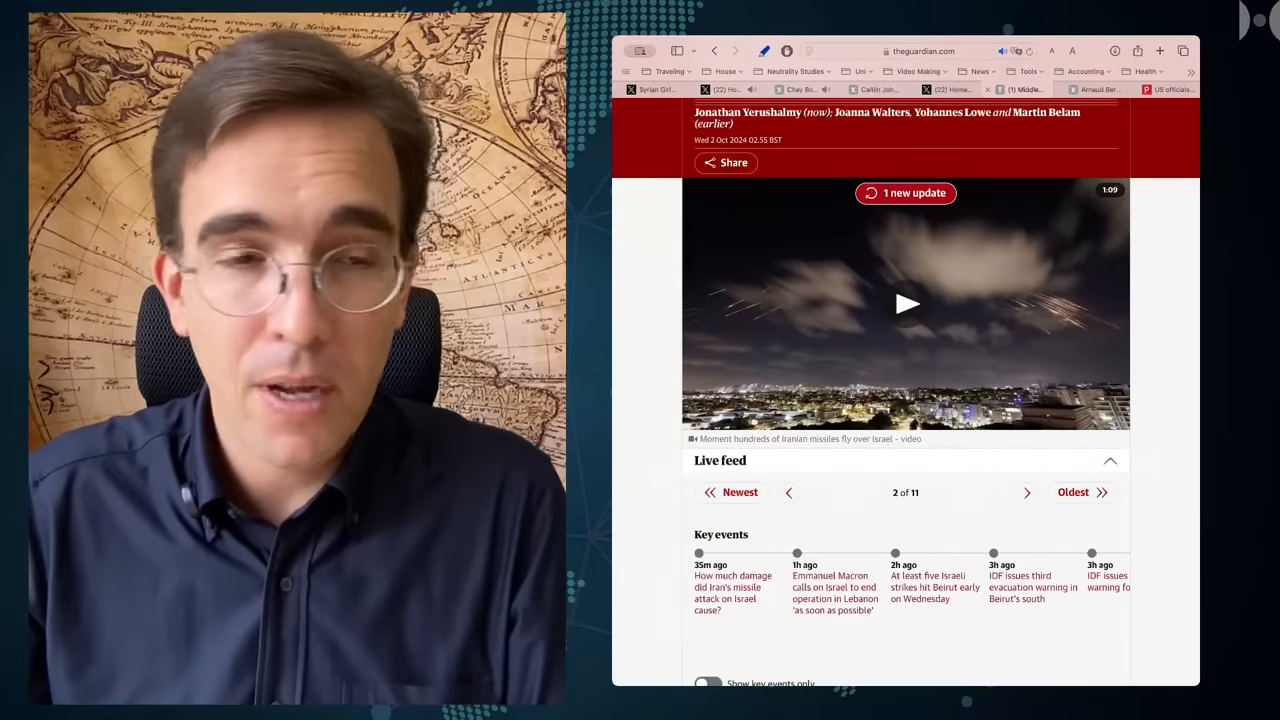